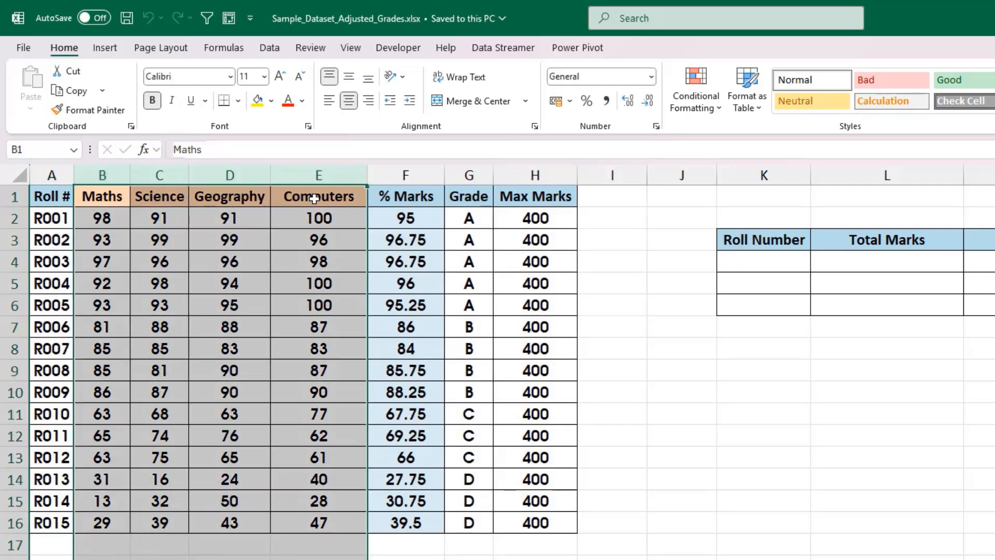
{"action": "mouse_move", "coordinate": [220, 221]}
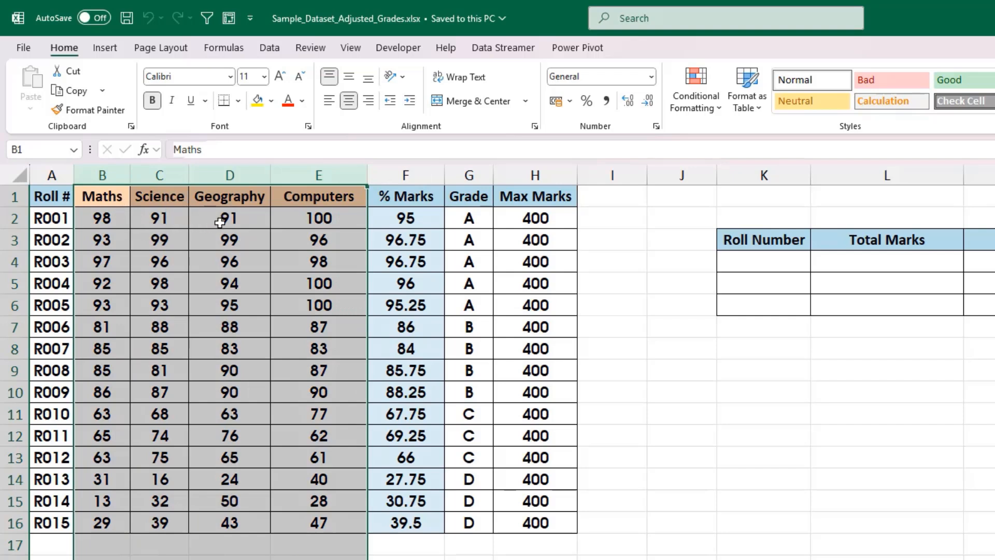
Review the Computers, Maths, Max Marks and Grade columns and the grading criteria
{"action": "left_click", "coordinate": [318, 196]}
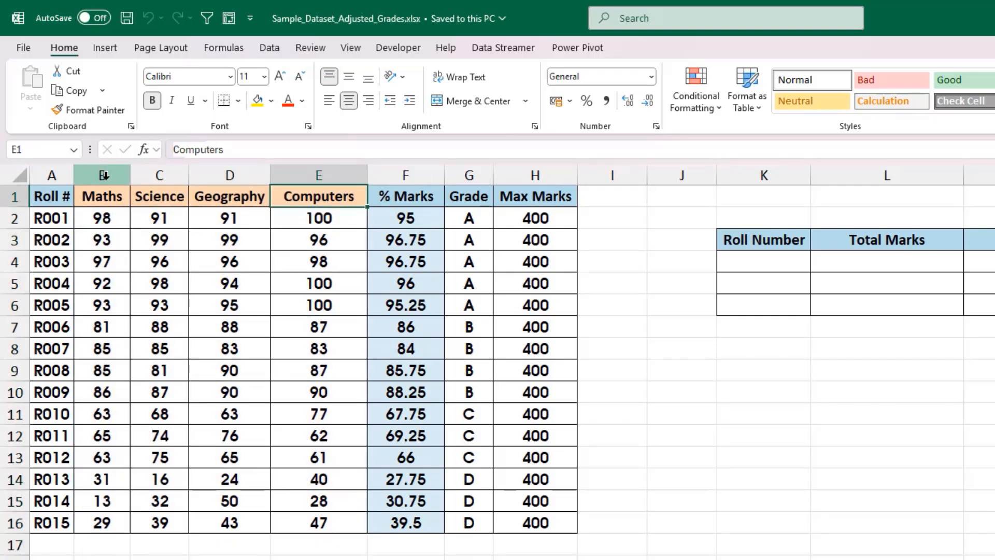
{"action": "left_click", "coordinate": [101, 196]}
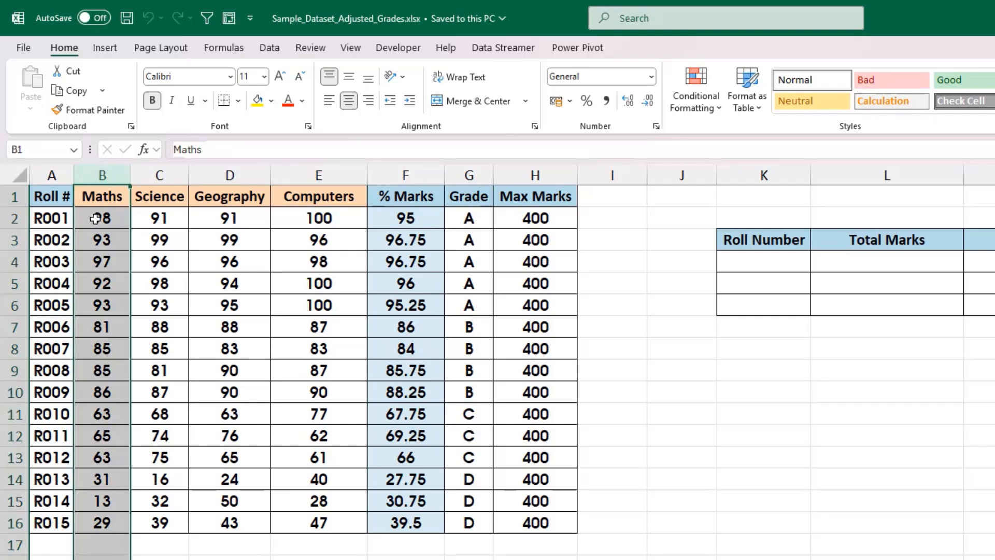
{"action": "left_click", "coordinate": [535, 196]}
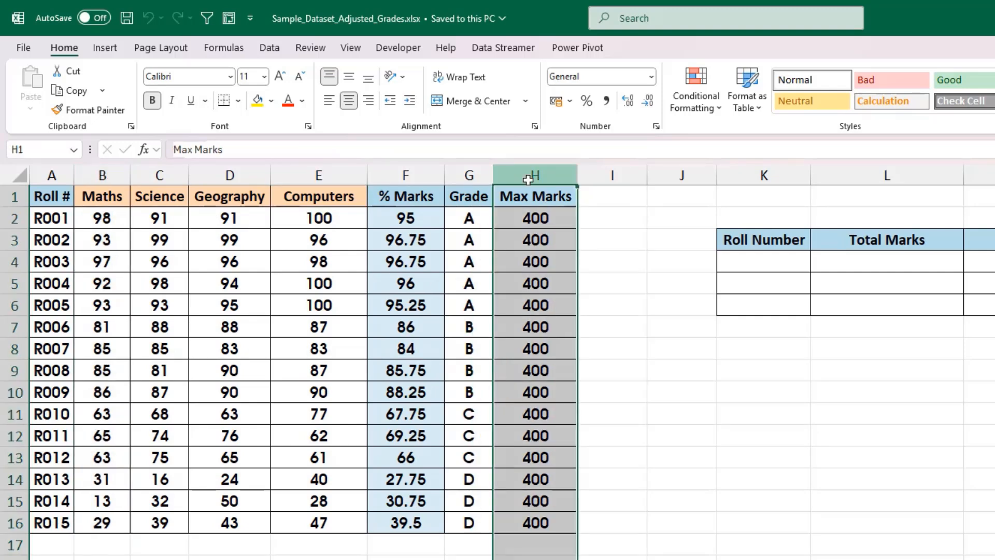
{"action": "left_click", "coordinate": [101, 218]}
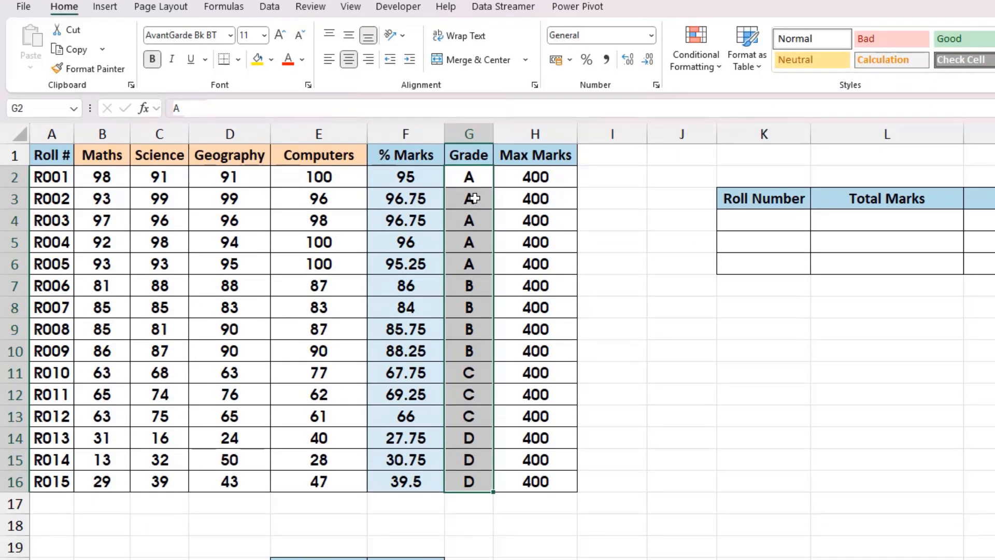
{"action": "scroll", "scroll_direction": "down", "scroll_amount": 3}
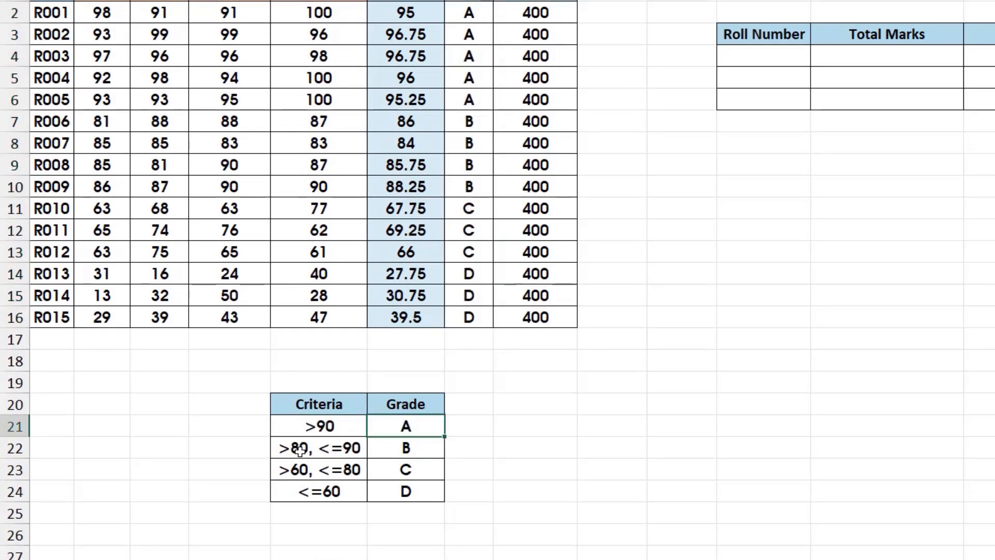
{"action": "left_click", "coordinate": [317, 448]}
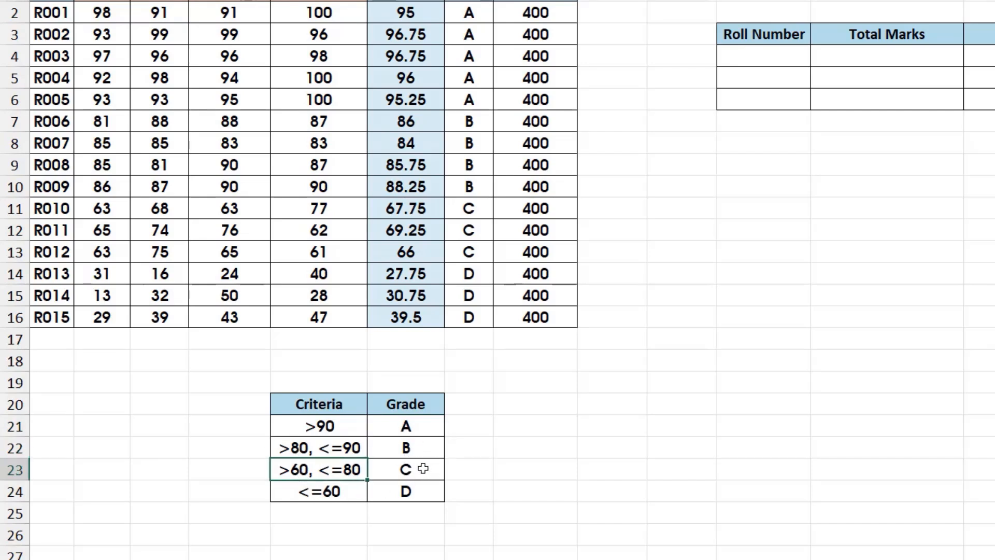
{"action": "mouse_move", "coordinate": [357, 512]}
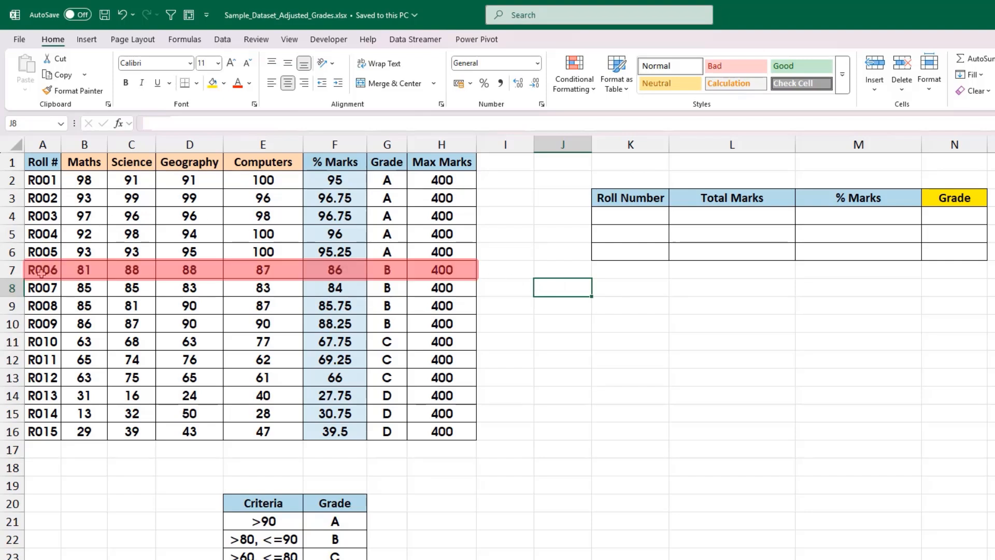
Copy R006 into the three summary Roll Number cells and begin a formula in L4
{"action": "left_click", "coordinate": [42, 269]}
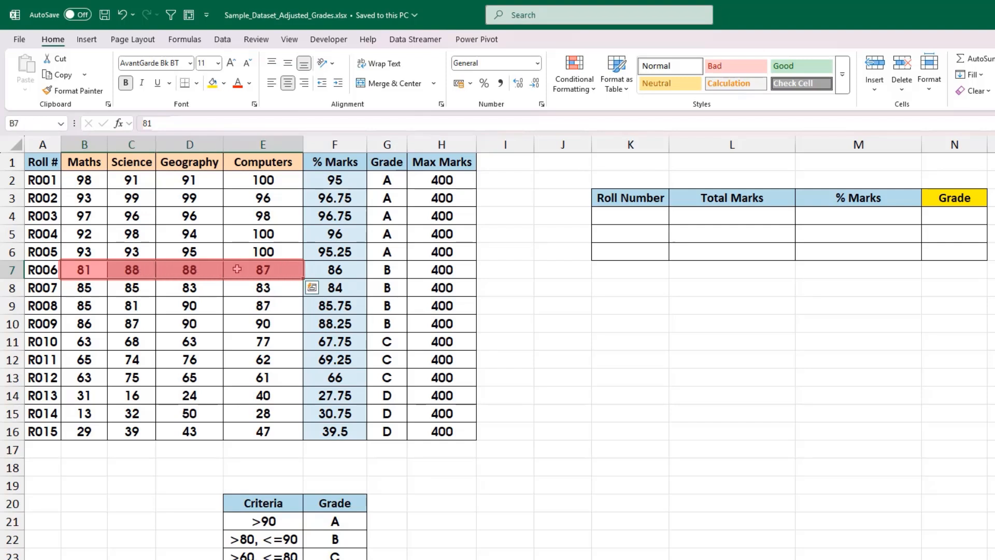
{"action": "left_click", "coordinate": [731, 215]}
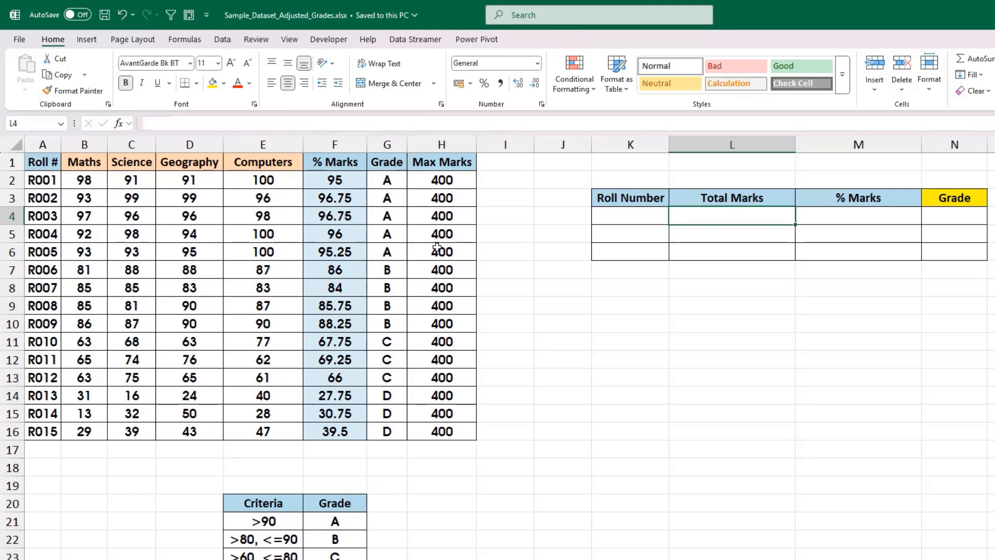
{"action": "mouse_move", "coordinate": [464, 194]}
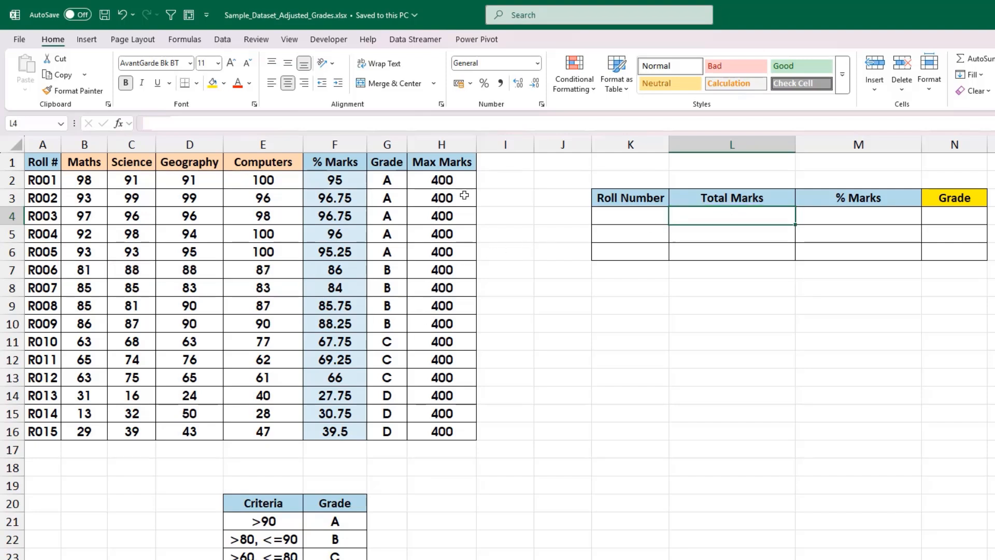
{"action": "left_click", "coordinate": [858, 215]}
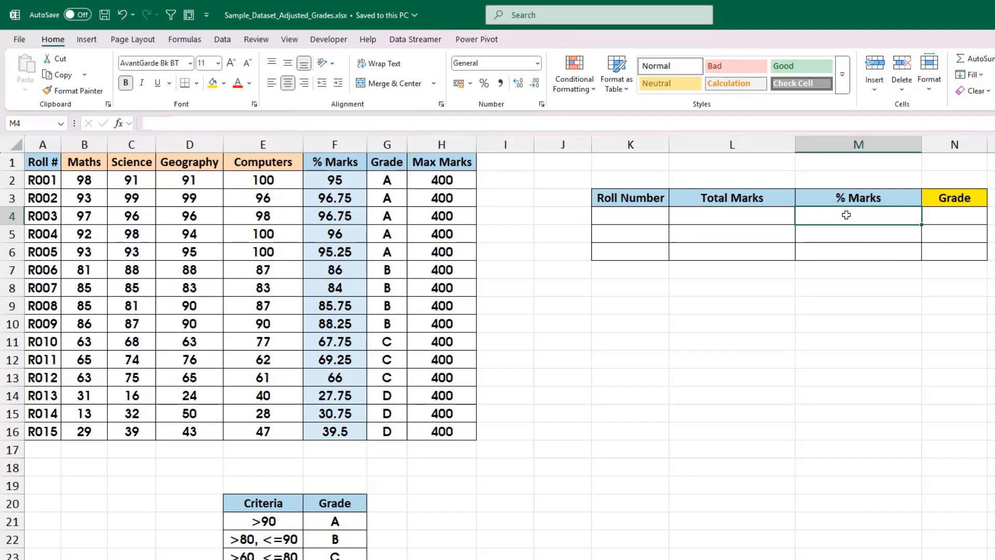
{"action": "mouse_move", "coordinate": [833, 229]}
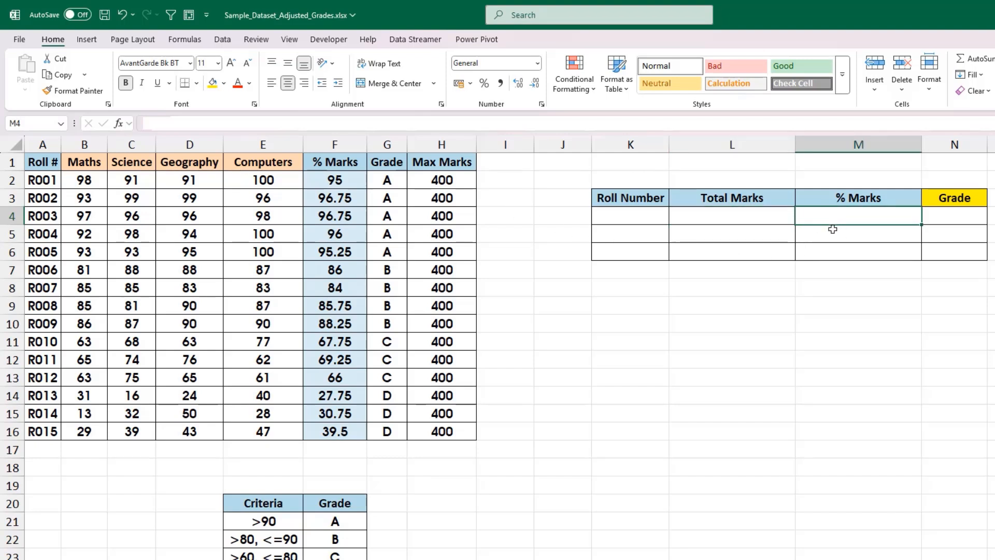
{"action": "mouse_move", "coordinate": [845, 226]}
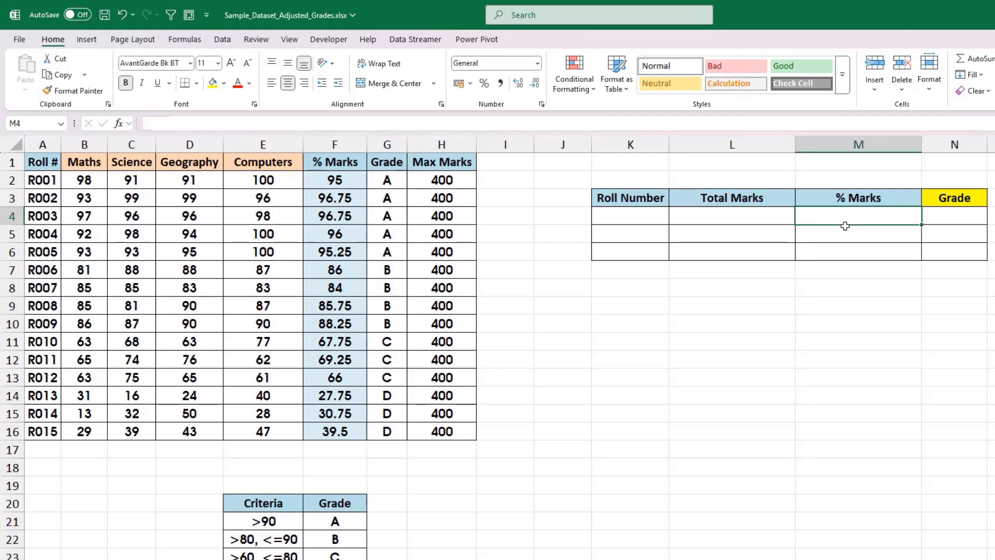
{"action": "mouse_move", "coordinate": [181, 265]}
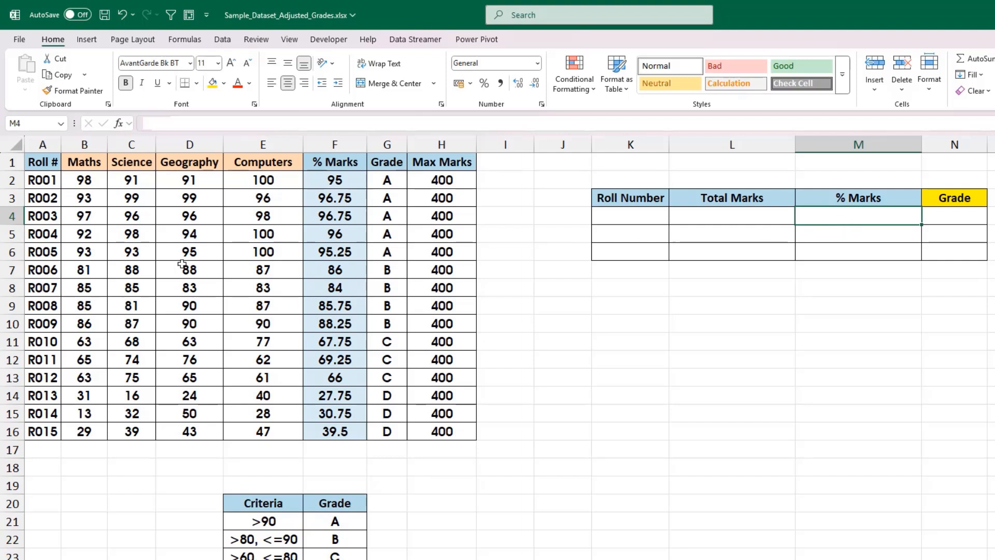
{"action": "left_click", "coordinate": [42, 269]}
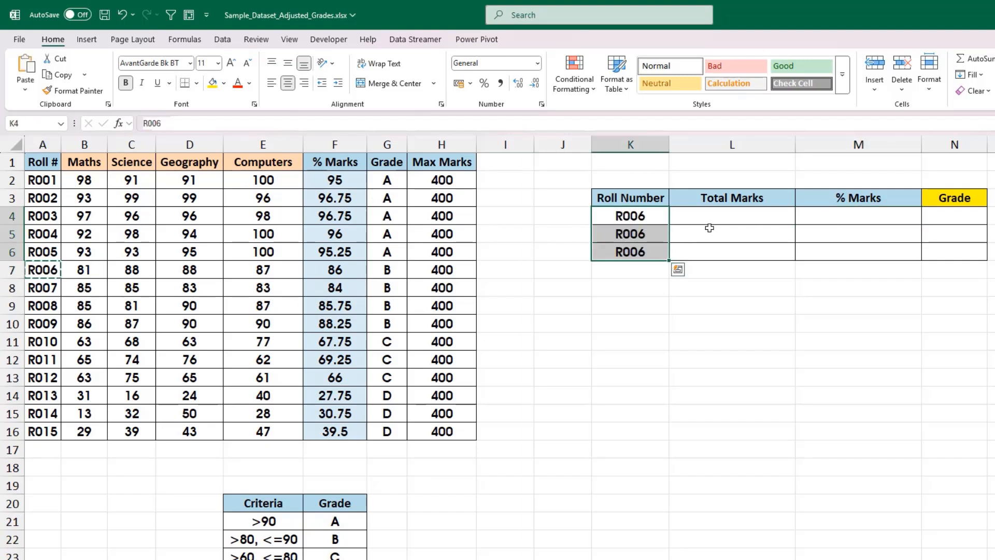
{"action": "left_click", "coordinate": [731, 215]}
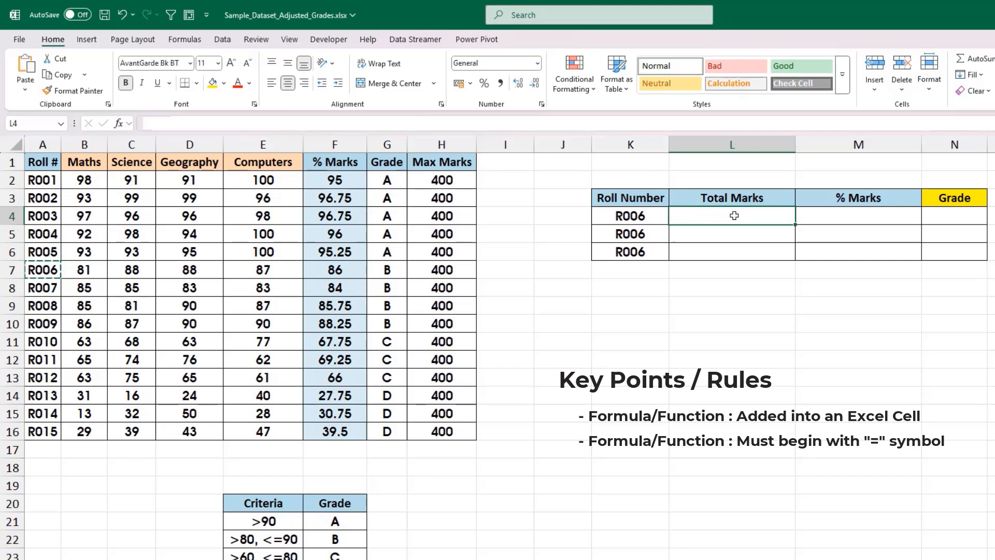
{"action": "type", "text": "=81+"}
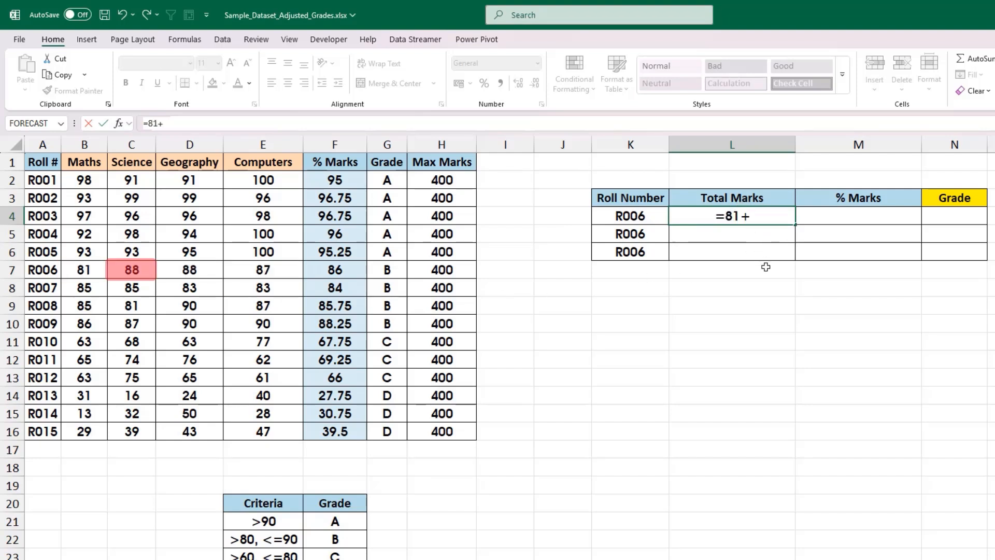
Complete =81+88+88+87 in the first Total Marks cell, giving 344
{"action": "type", "text": "88+8"}
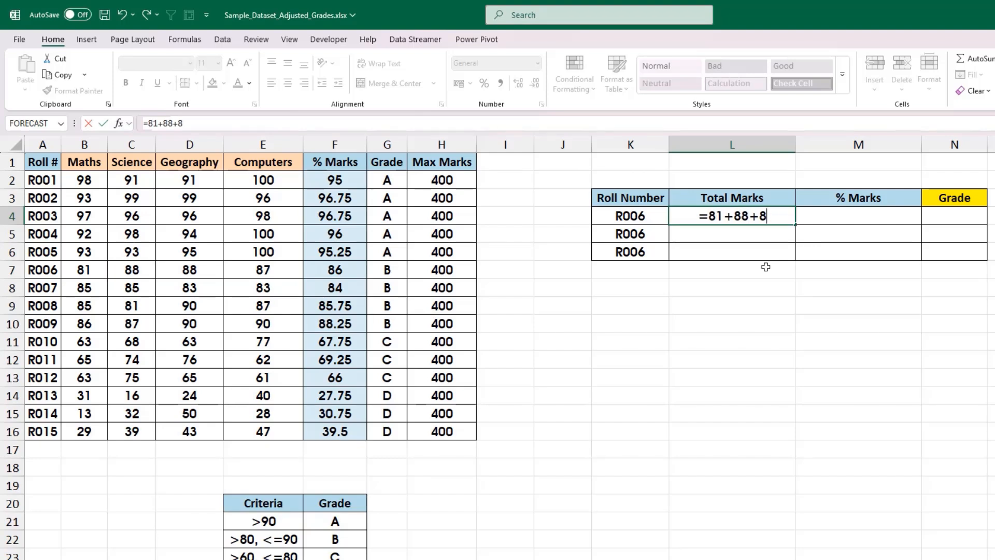
{"action": "type", "text": "88+"}
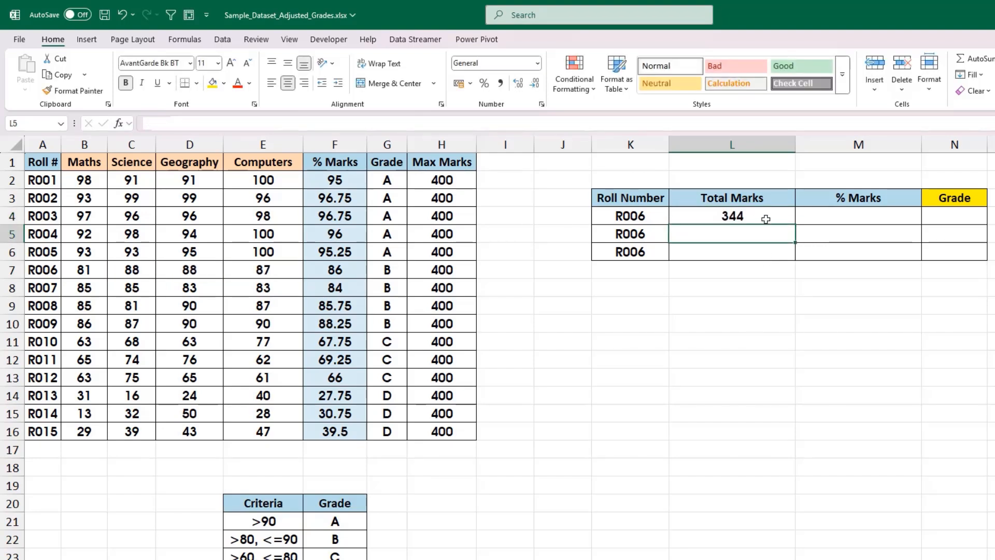
{"action": "left_click", "coordinate": [731, 216]}
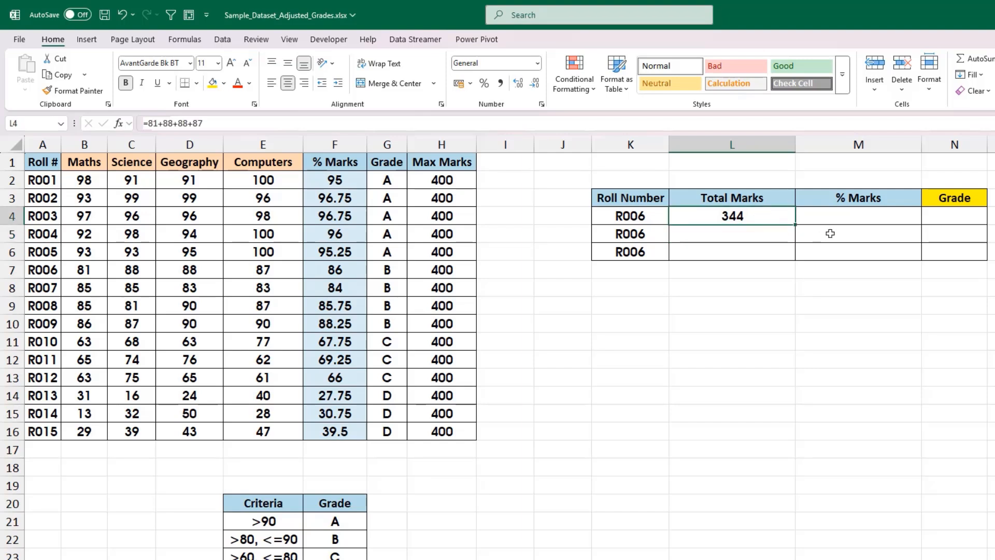
Enter =344/400 in the first % Marks cell, giving 0.86
{"action": "left_click", "coordinate": [859, 216]}
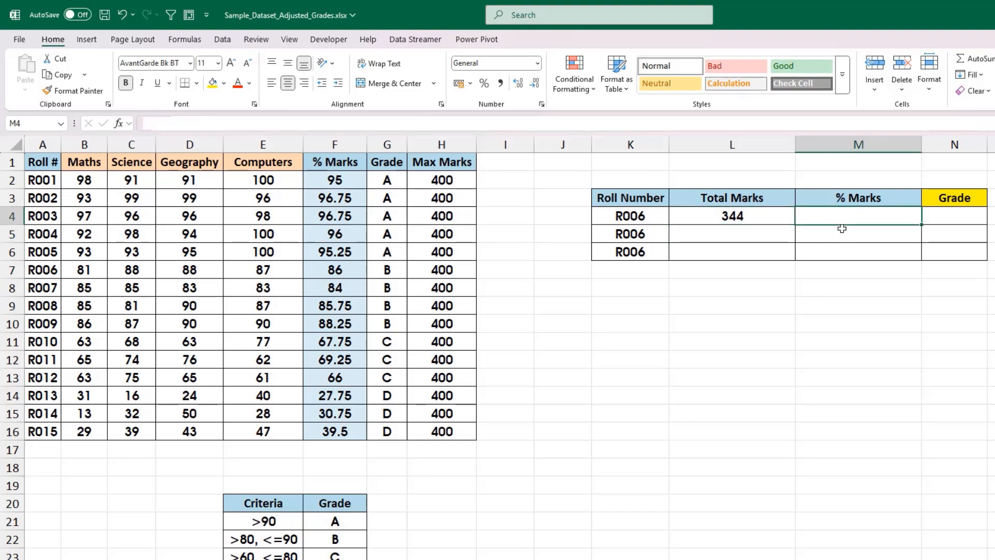
{"action": "type", "text": "="}
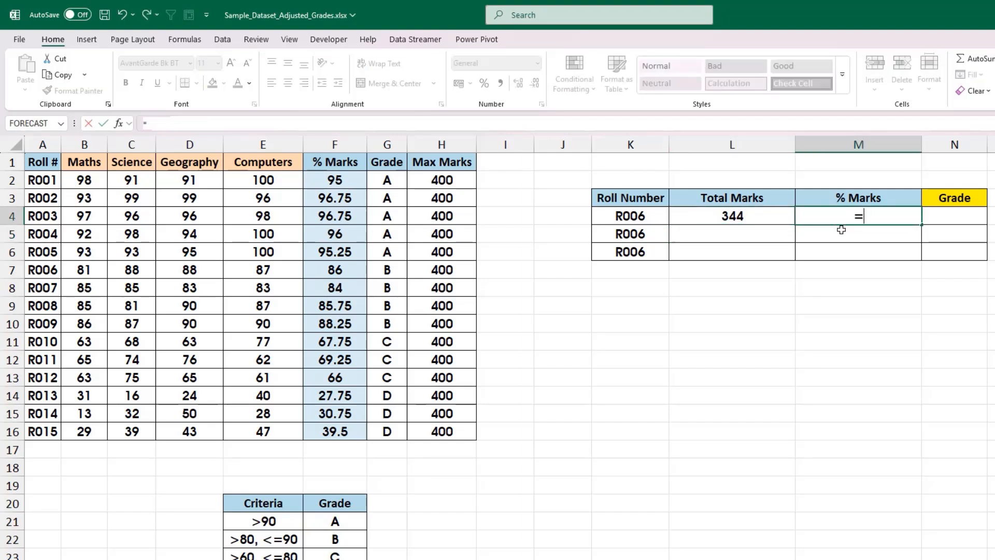
{"action": "type", "text": "344/"}
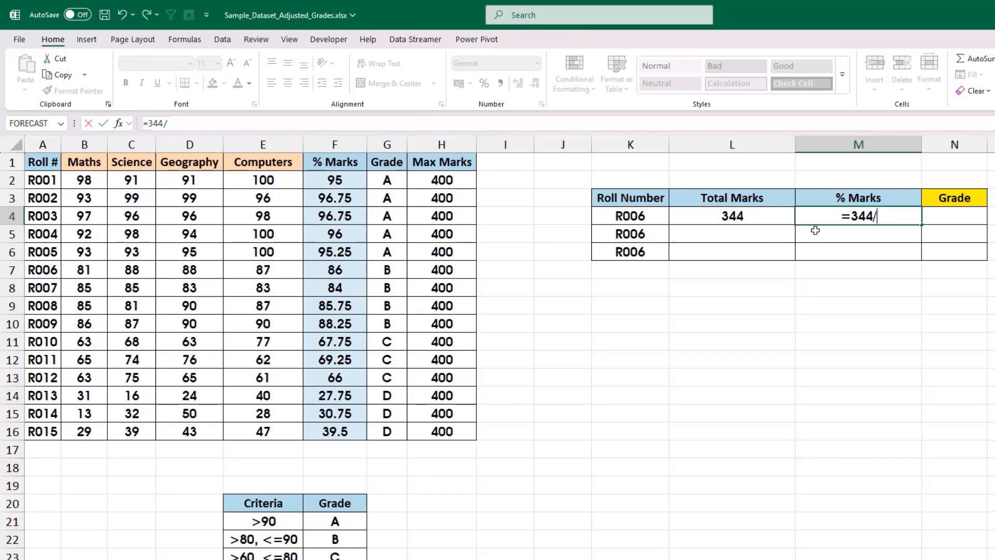
{"action": "left_click", "coordinate": [442, 269]}
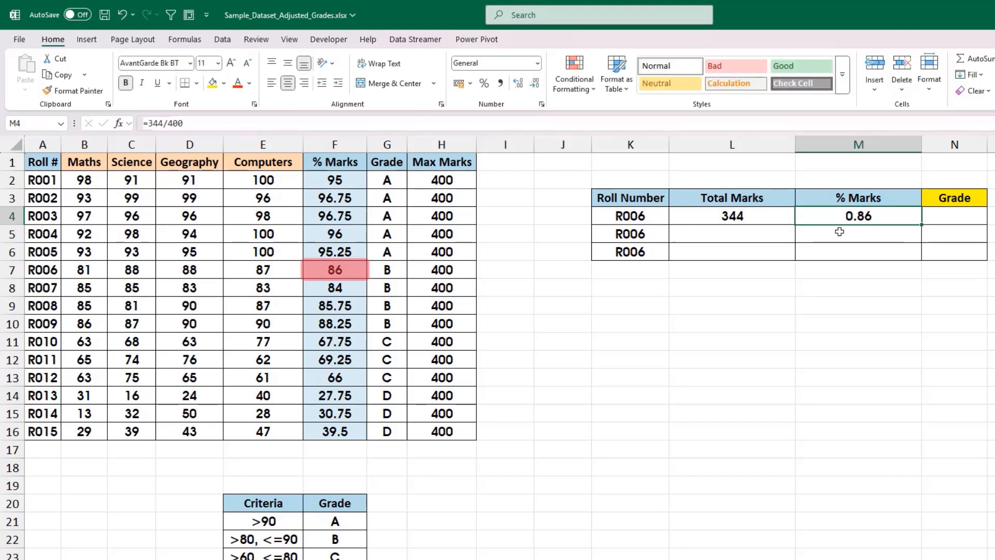
{"action": "left_click", "coordinate": [334, 269]}
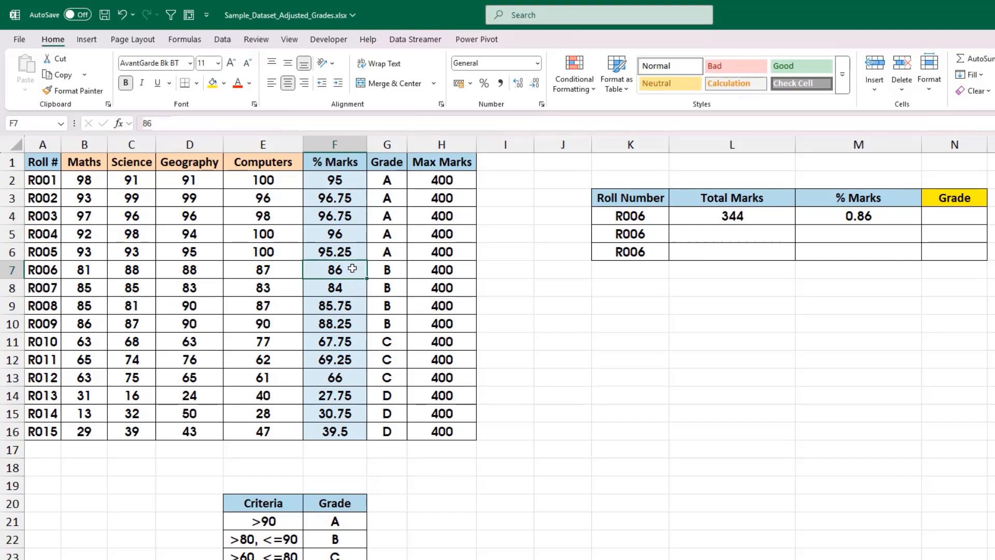
{"action": "mouse_move", "coordinate": [731, 231]}
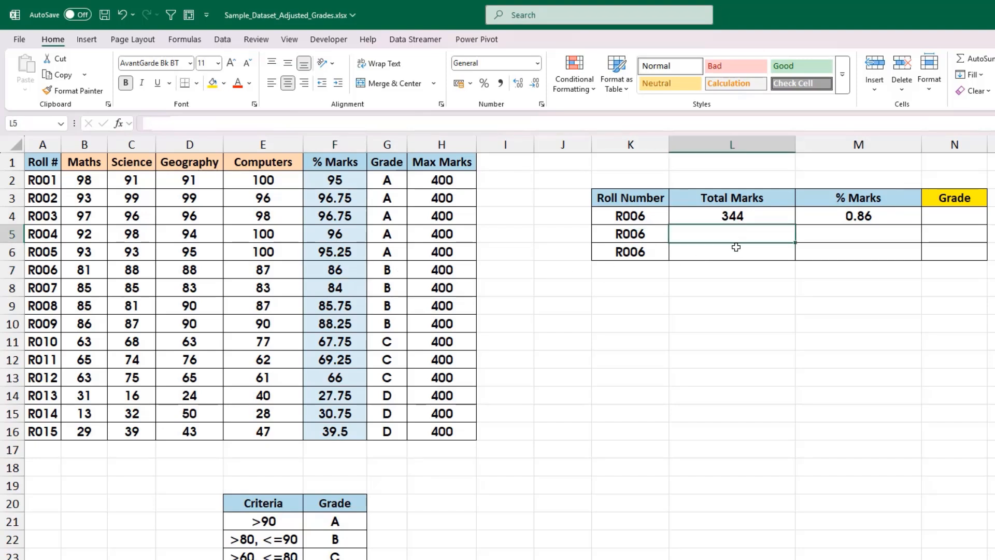
Build =B7+C7+D7+E7 in the second Total Marks cell from R006's four subject marks
{"action": "type", "text": "="}
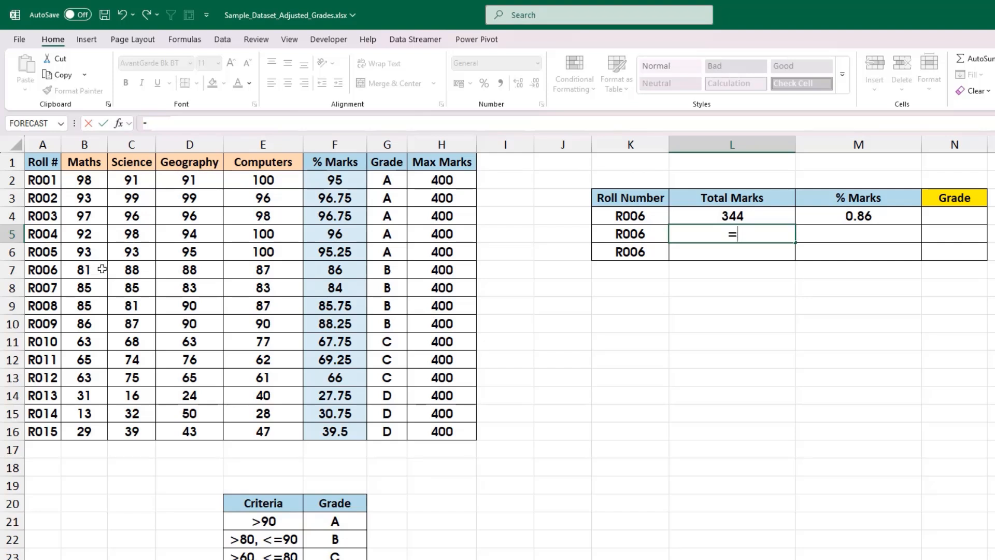
{"action": "left_click", "coordinate": [84, 269]}
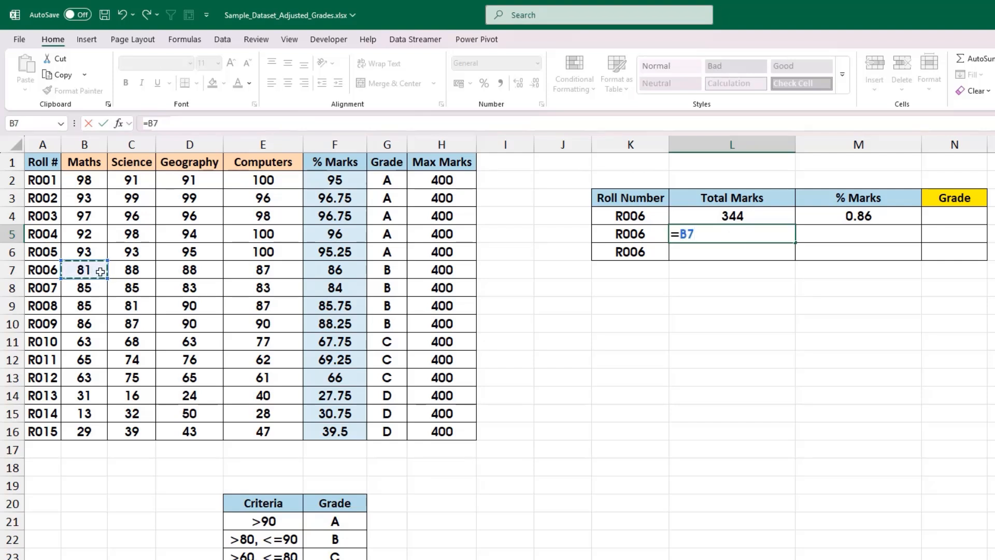
{"action": "left_click", "coordinate": [132, 269]}
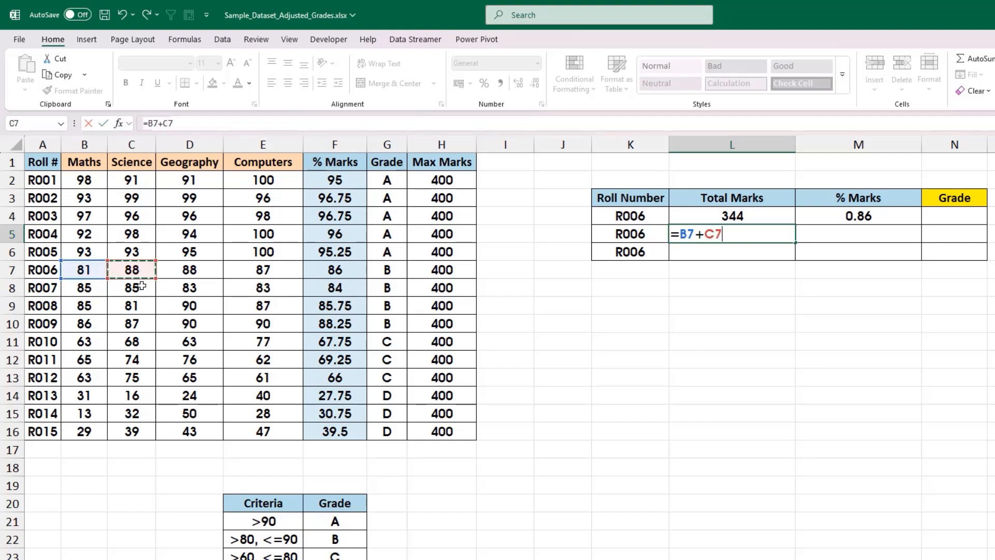
{"action": "left_click", "coordinate": [188, 270]}
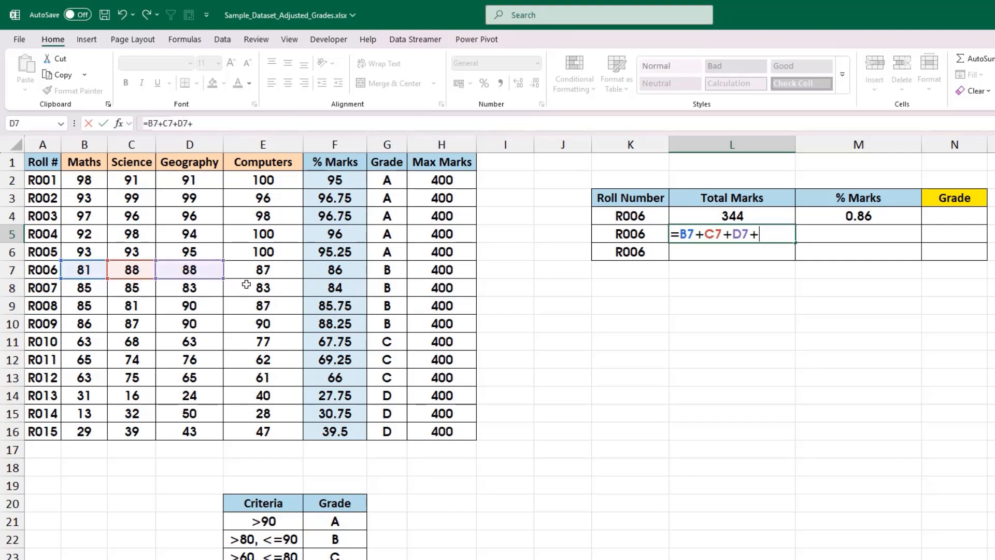
{"action": "left_click", "coordinate": [262, 269]}
{"action": "type", "text": "="}
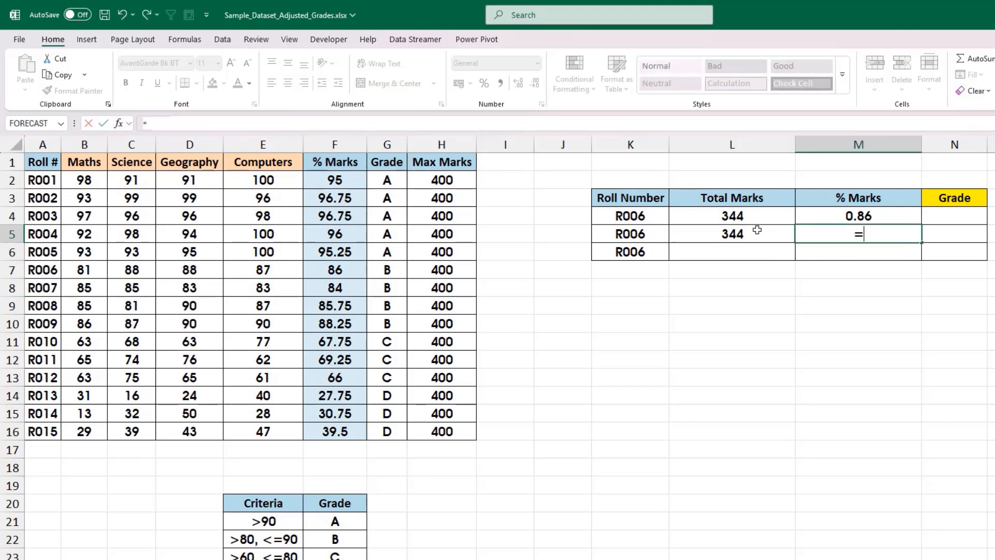
Enter =L5/H7 in the second % Marks cell so it shows 0.86
{"action": "left_click", "coordinate": [730, 234]}
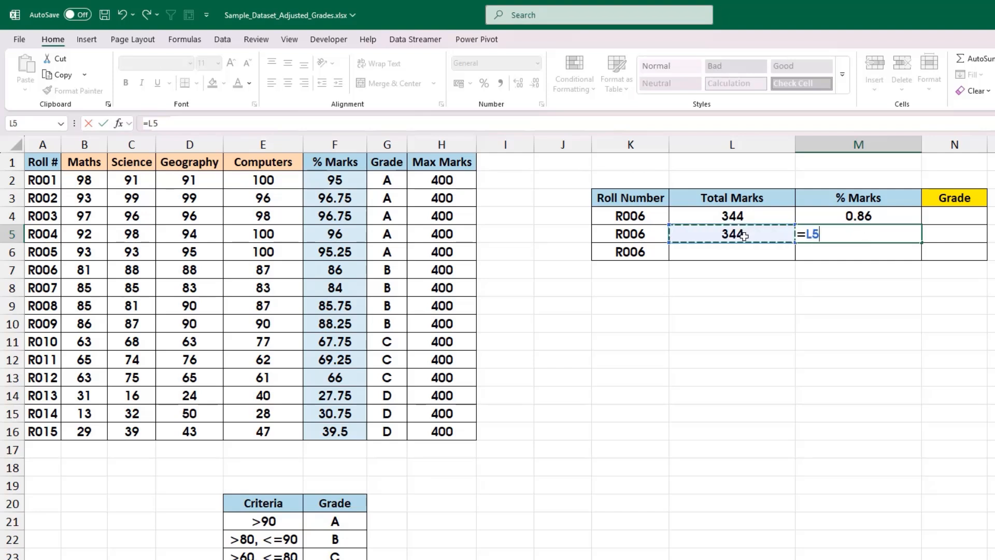
{"action": "type", "text": "/"}
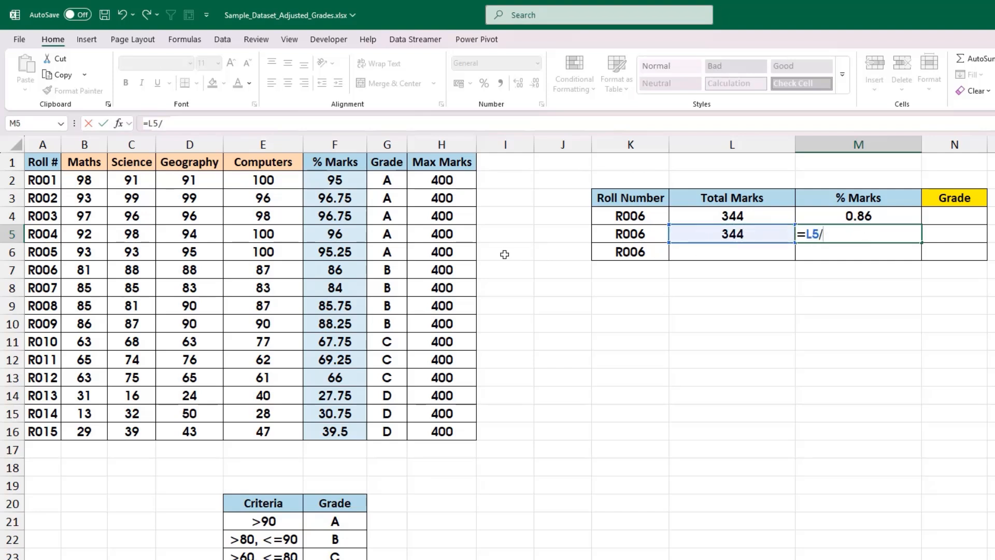
{"action": "mouse_move", "coordinate": [442, 269]}
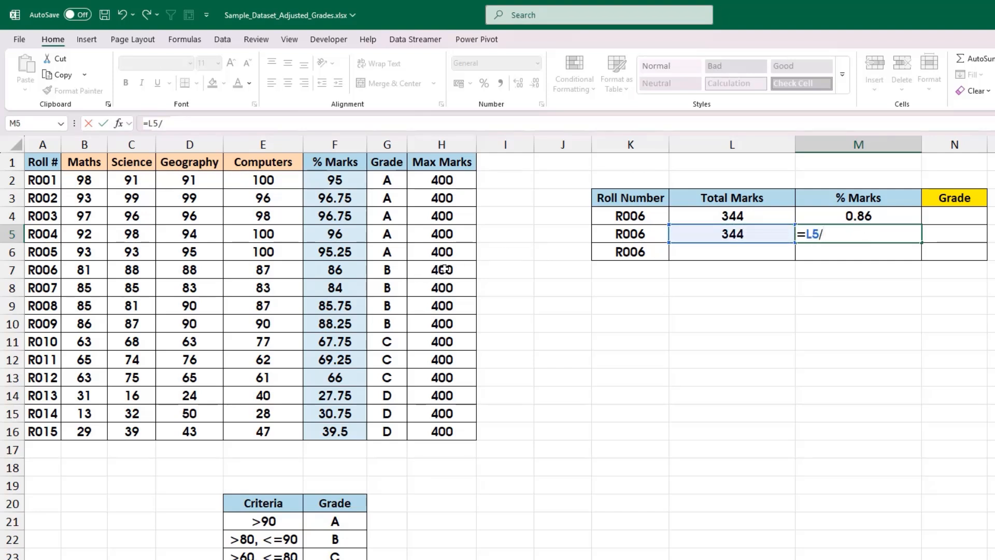
{"action": "key", "text": "Return"}
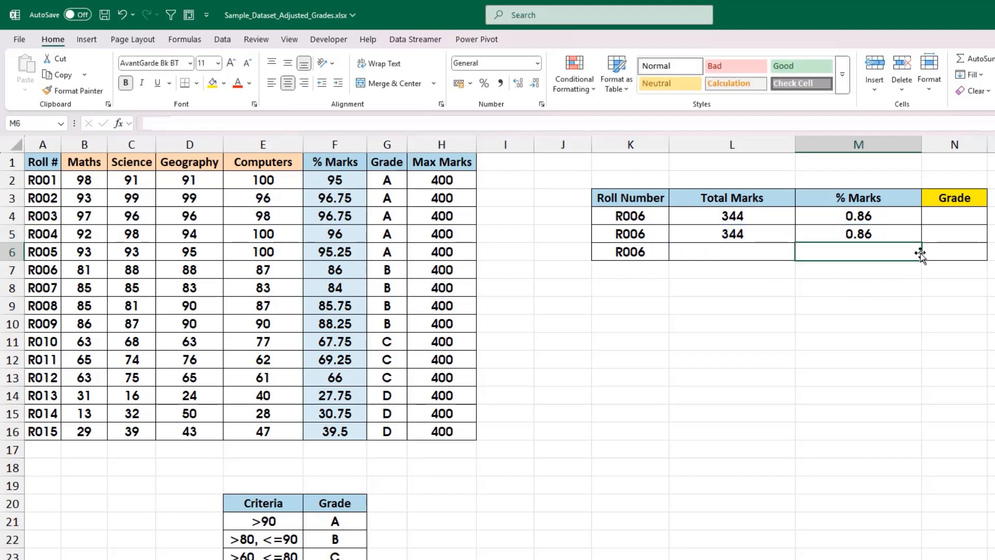
{"action": "left_click", "coordinate": [859, 234]}
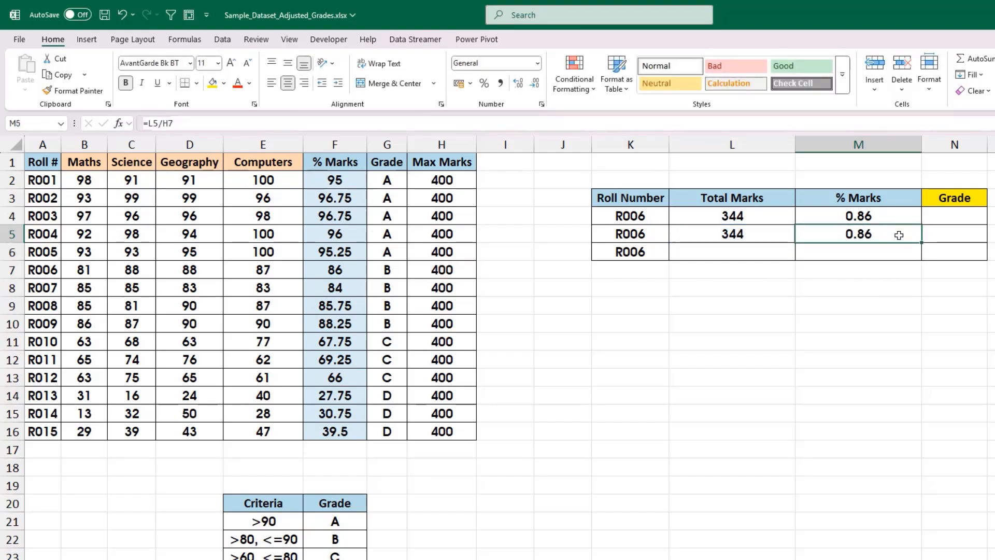
{"action": "mouse_move", "coordinate": [890, 234]}
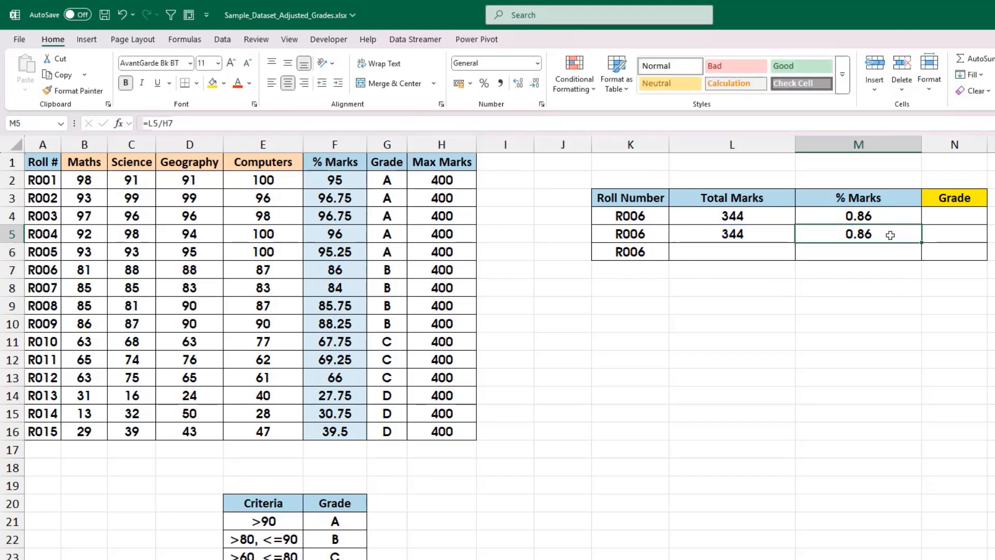
{"action": "mouse_move", "coordinate": [745, 252]}
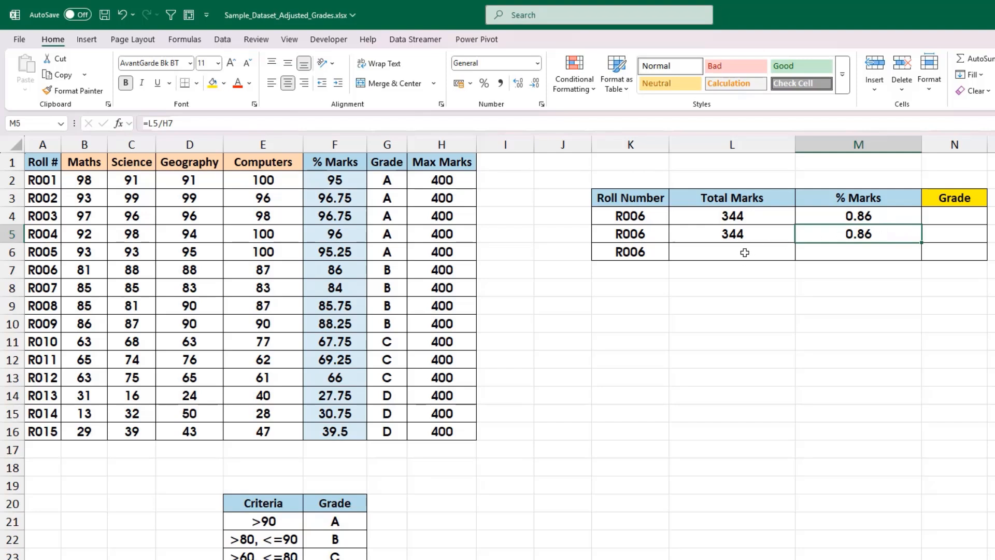
{"action": "left_click", "coordinate": [731, 251]}
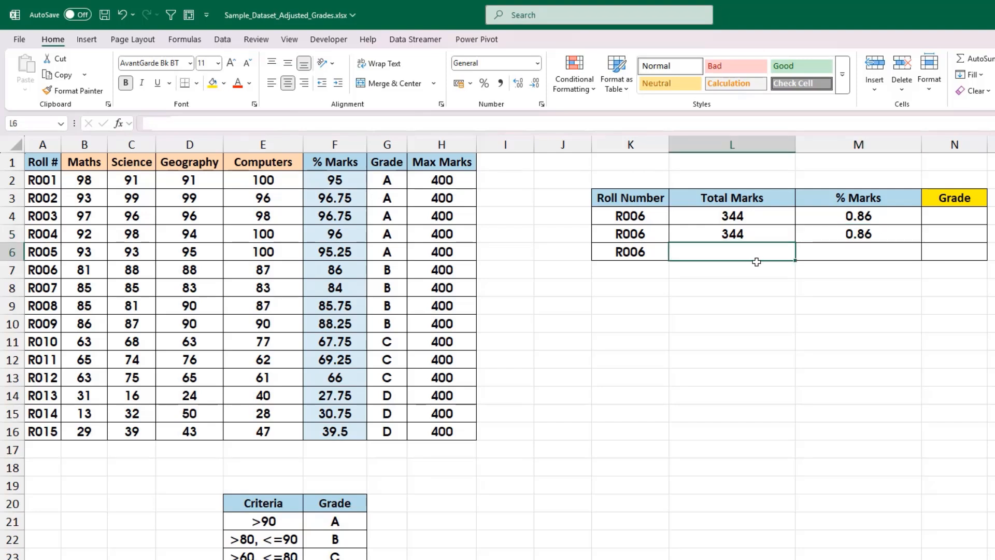
{"action": "mouse_move", "coordinate": [757, 271]}
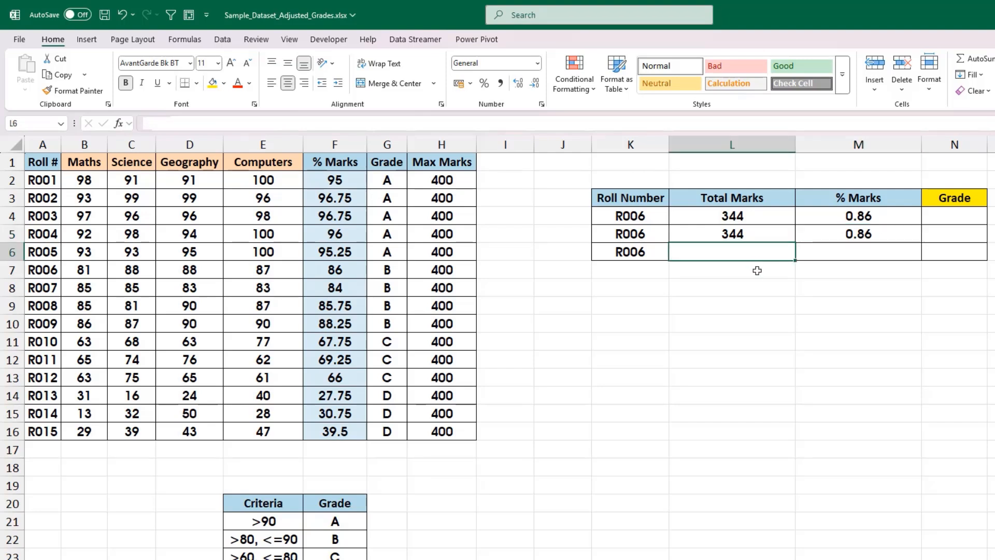
Enter =SUM(B7:E7) in the third Total Marks cell, giving 344
{"action": "type", "text": "="}
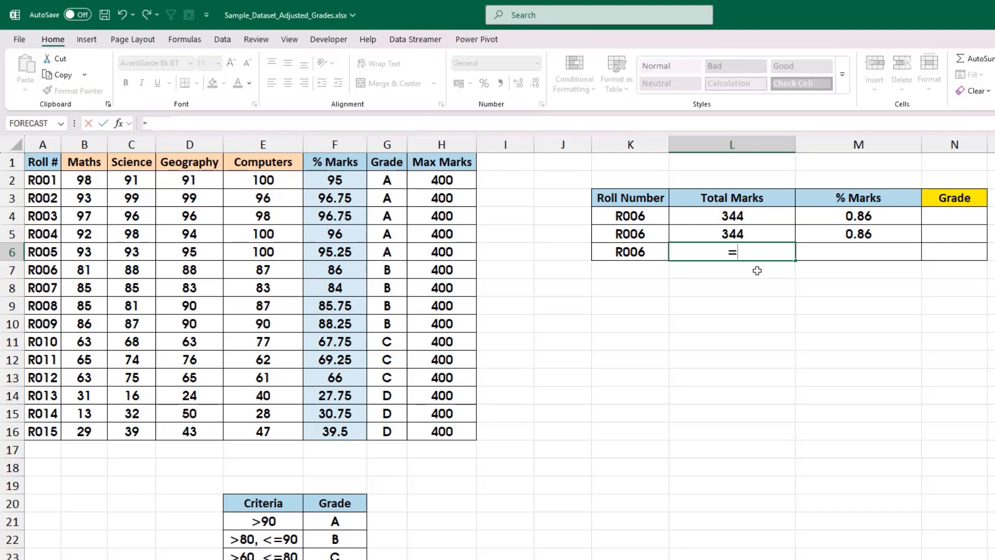
{"action": "type", "text": "sum"}
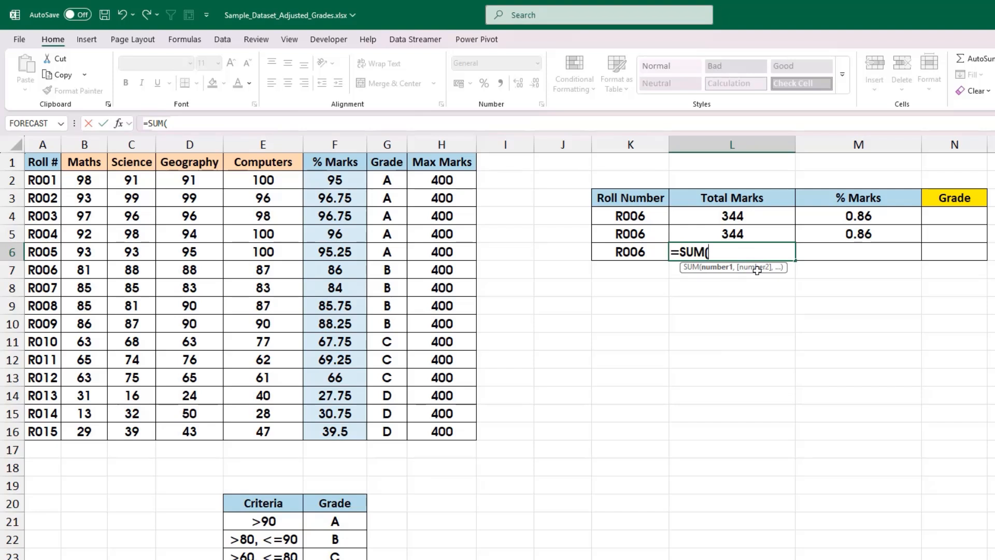
{"action": "mouse_move", "coordinate": [83, 269]}
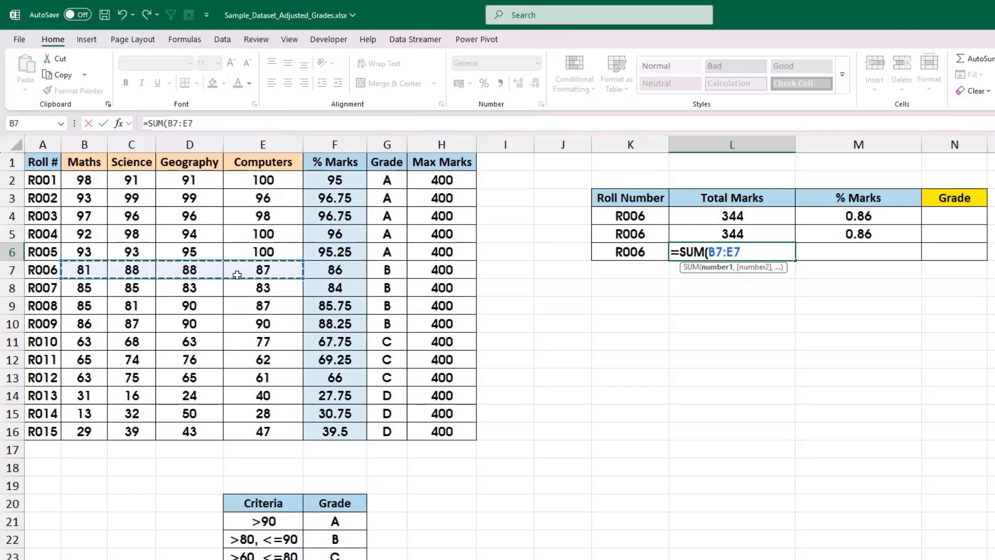
{"action": "key", "text": "Return"}
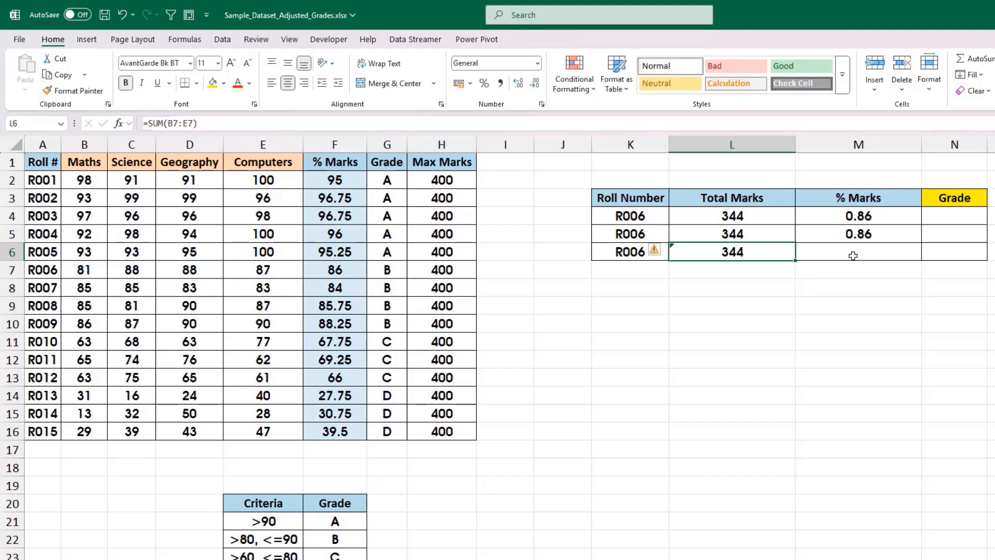
Enter =PERCENTOF(L6,H7) in the third % Marks cell, showing 0.86
{"action": "left_click", "coordinate": [859, 252]}
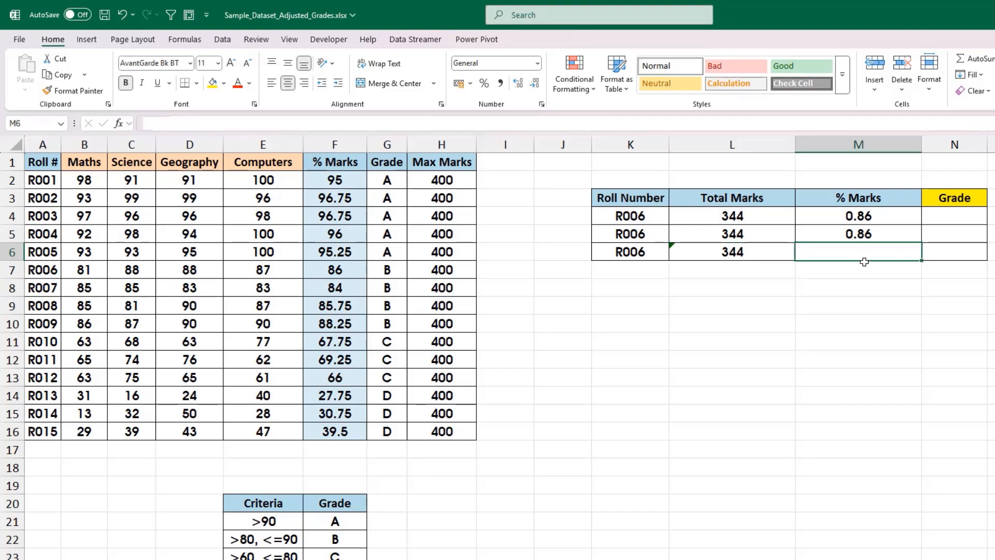
{"action": "type", "text": "=pe"}
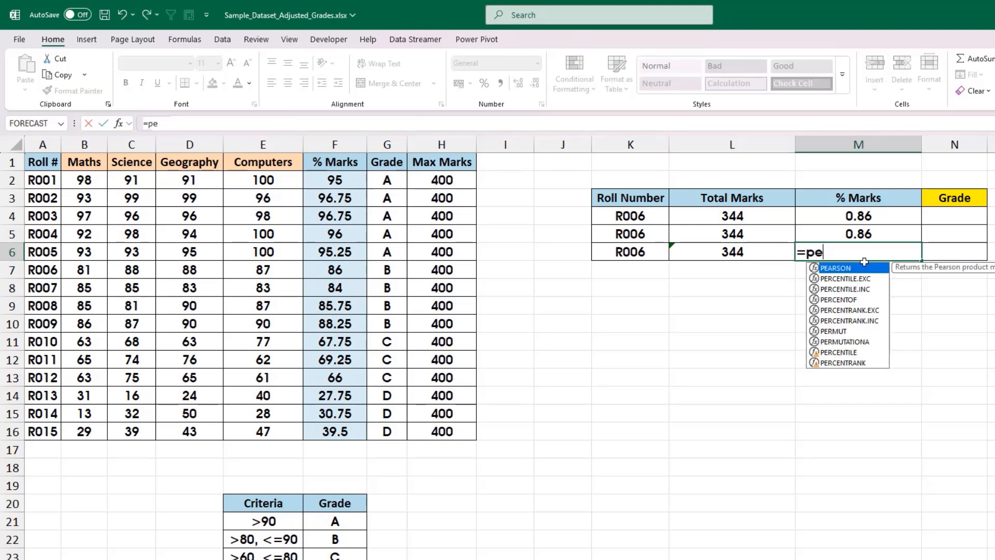
{"action": "type", "text": "rc"}
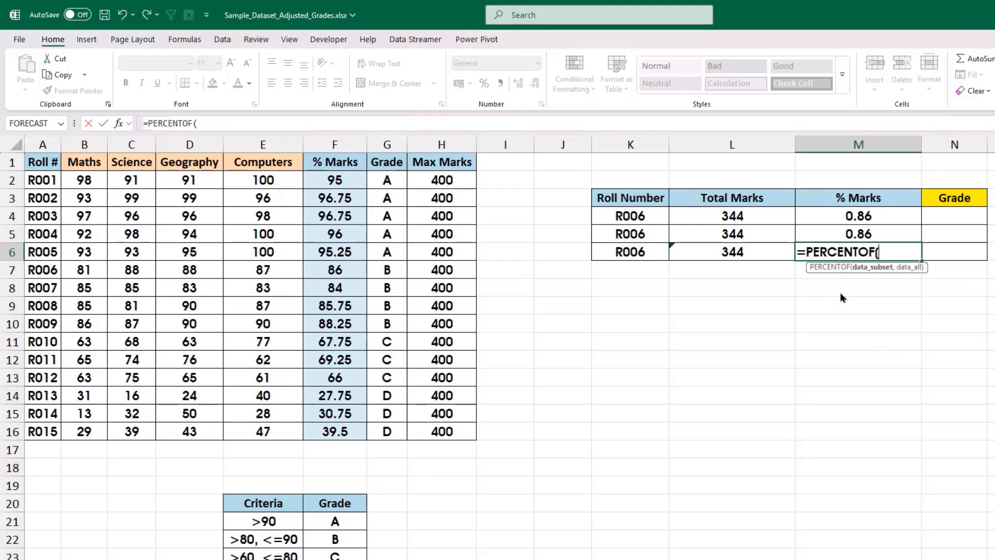
{"action": "left_click", "coordinate": [732, 251]}
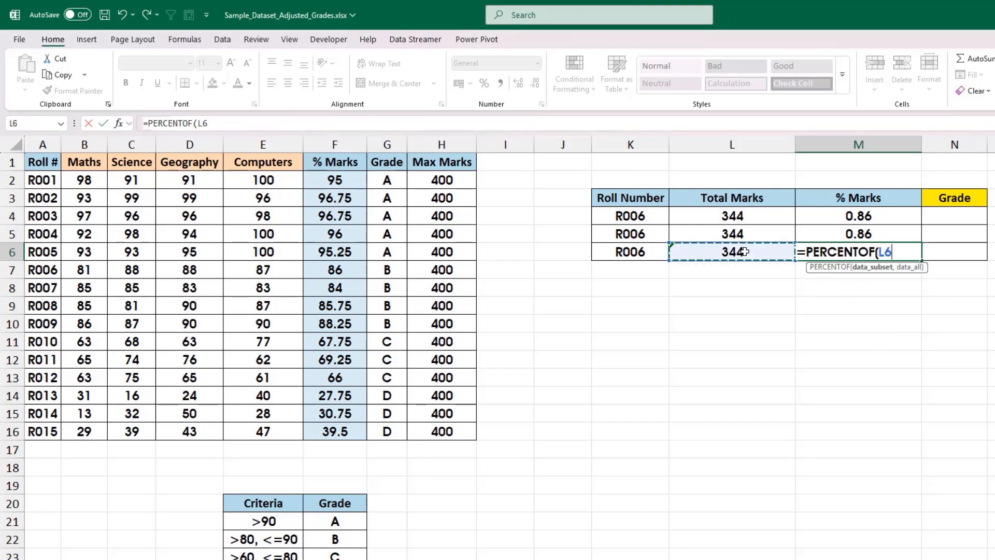
{"action": "type", "text": ","}
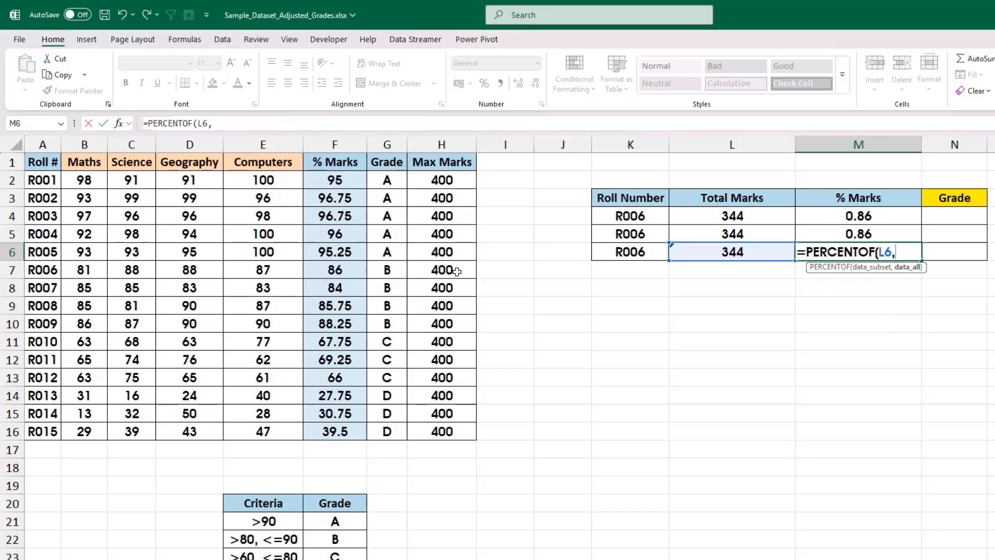
{"action": "key", "text": "Return"}
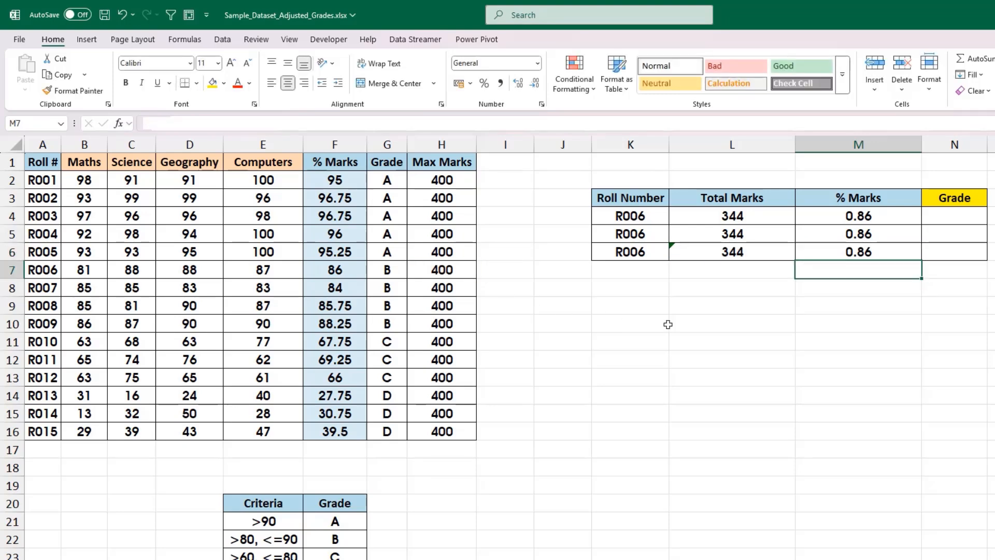
{"action": "mouse_move", "coordinate": [880, 270]}
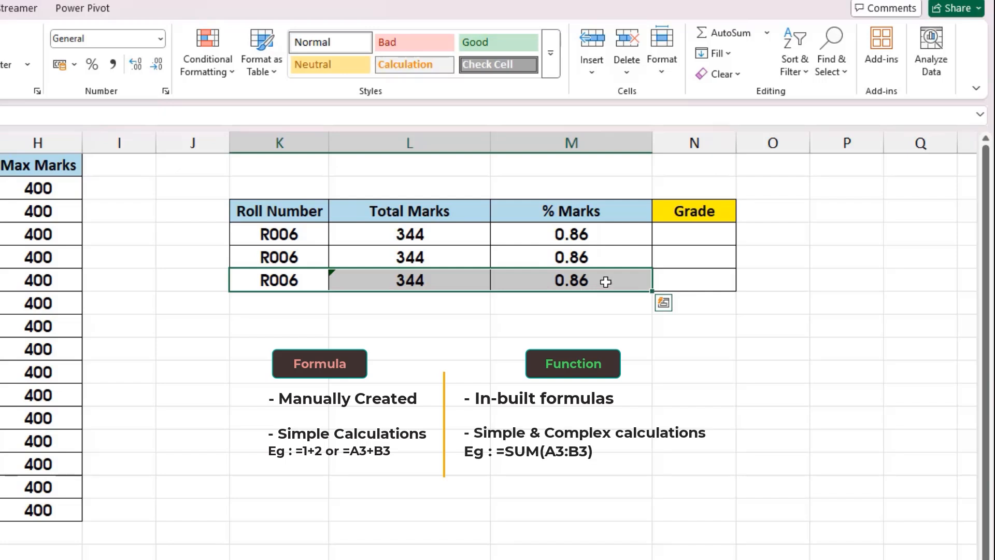
{"action": "mouse_move", "coordinate": [614, 295]}
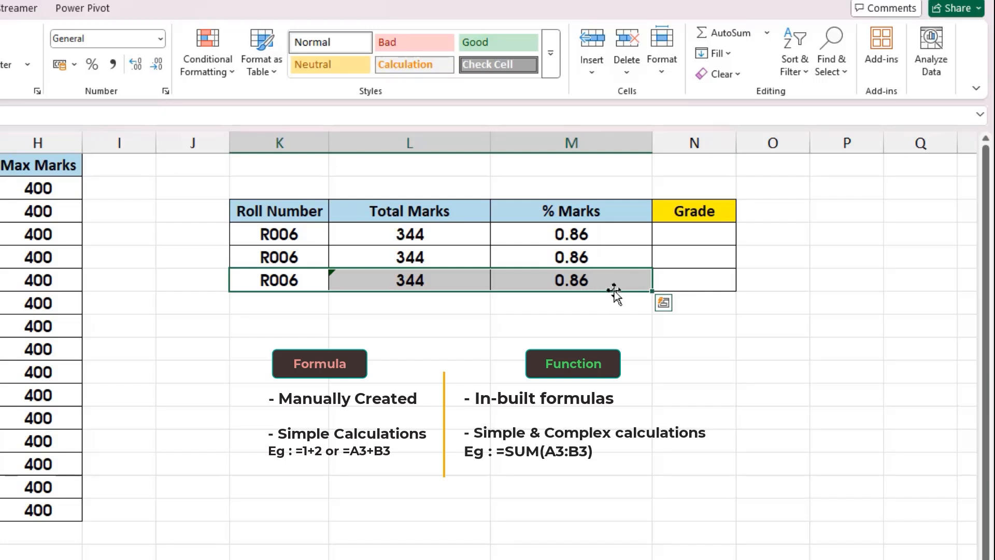
{"action": "mouse_move", "coordinate": [684, 237]}
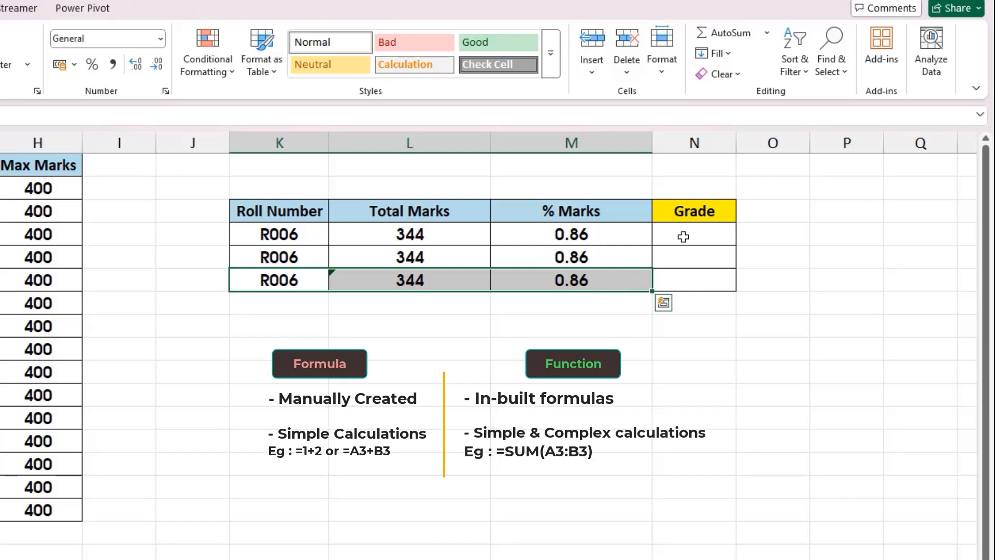
{"action": "left_click", "coordinate": [693, 233]}
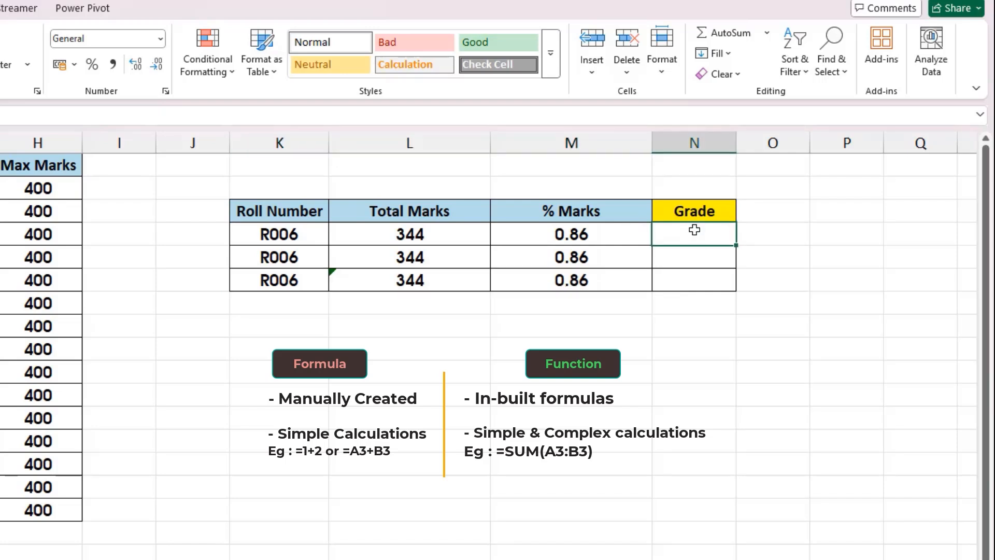
{"action": "left_click", "coordinate": [570, 234]}
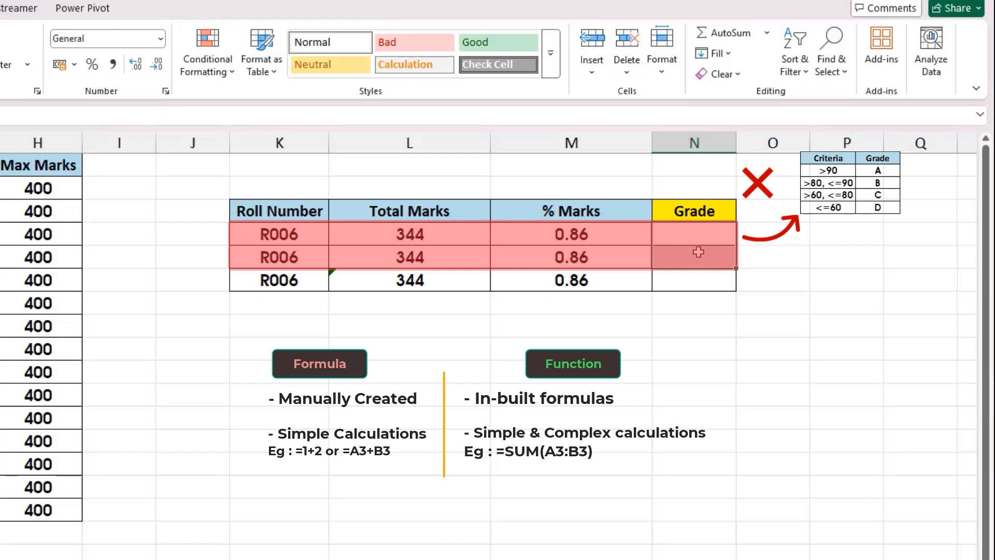
{"action": "mouse_move", "coordinate": [466, 248]}
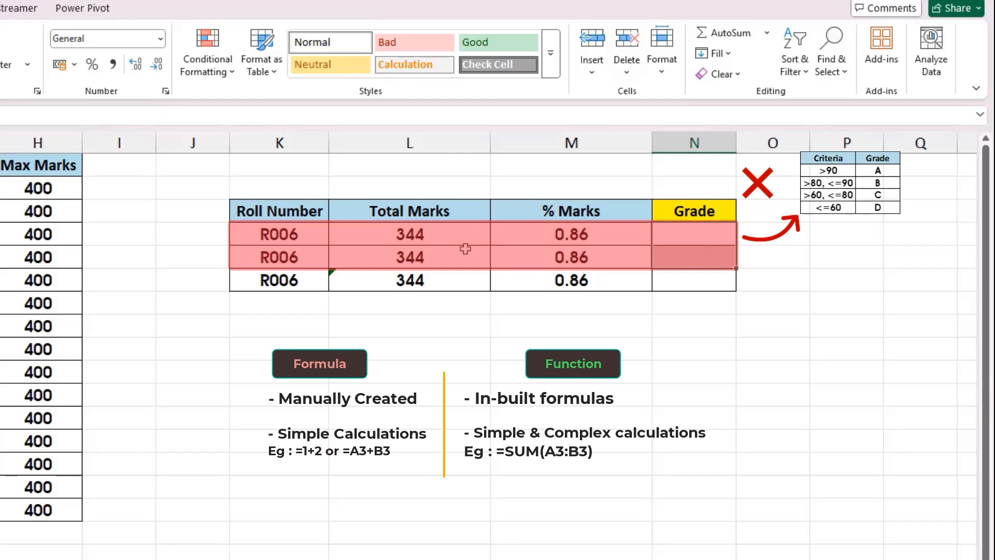
{"action": "mouse_move", "coordinate": [454, 240]}
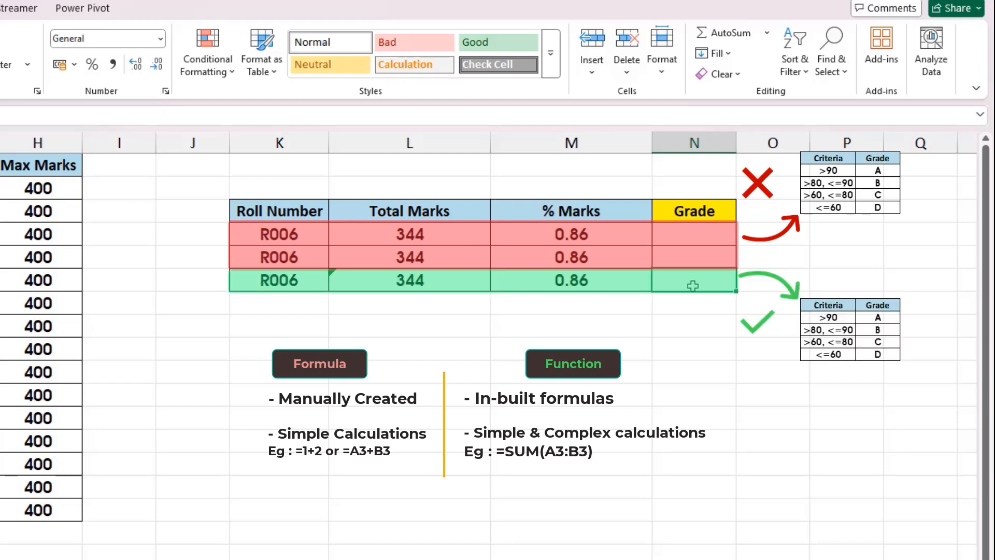
{"action": "mouse_move", "coordinate": [676, 299]}
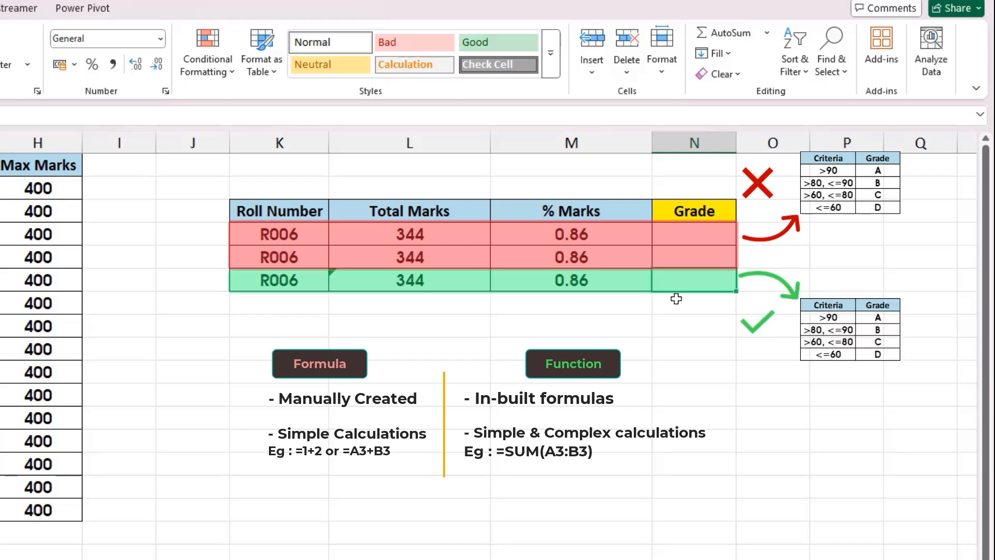